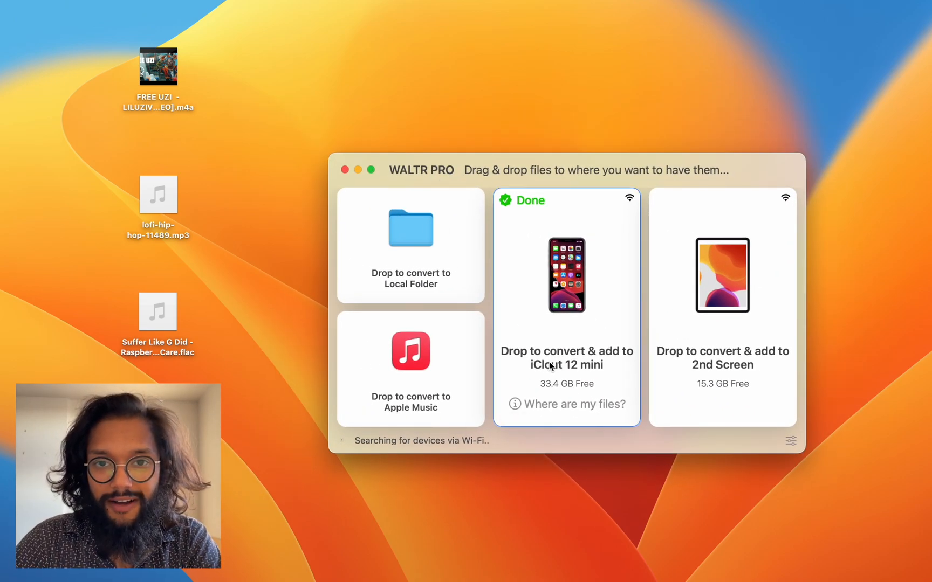
mouse_move(678, 268)
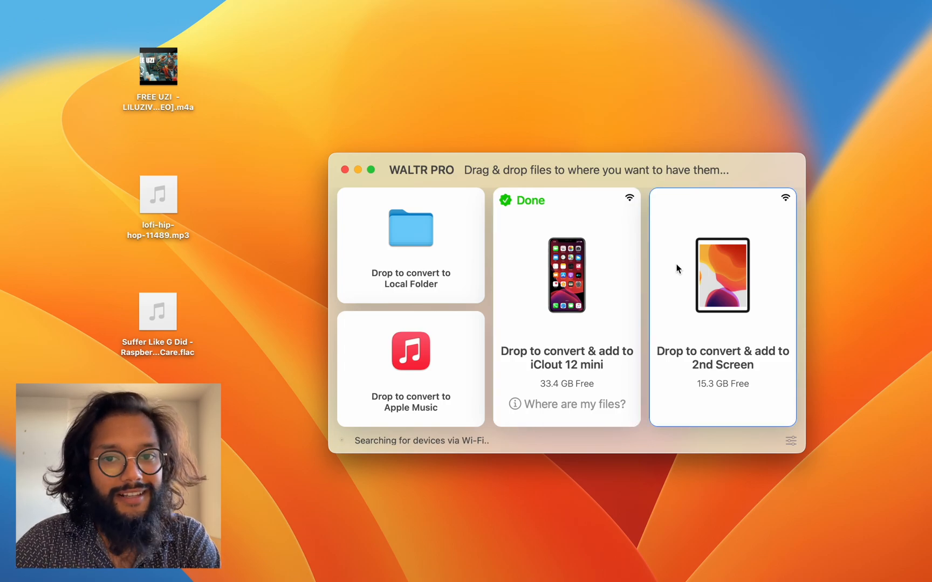
mouse_move(783, 206)
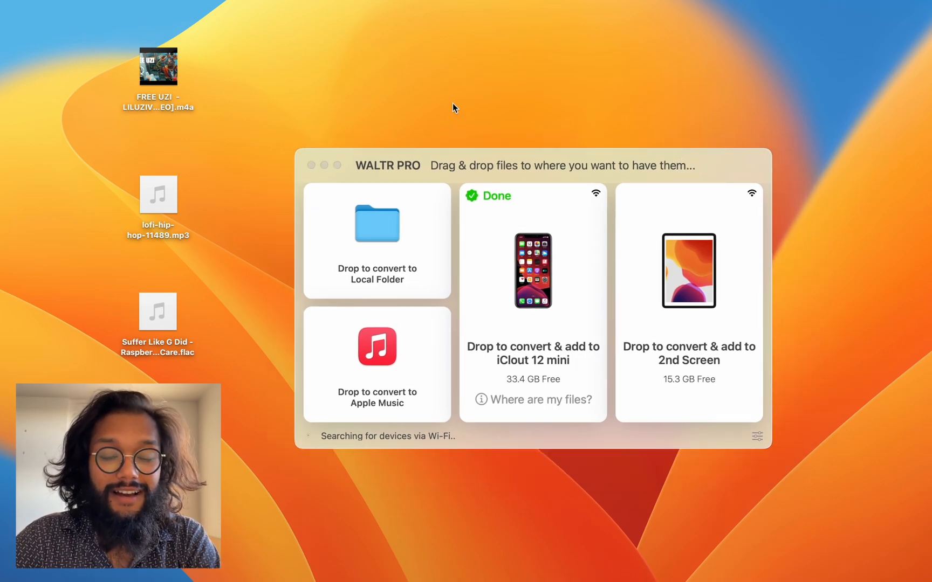
mouse_move(97, 172)
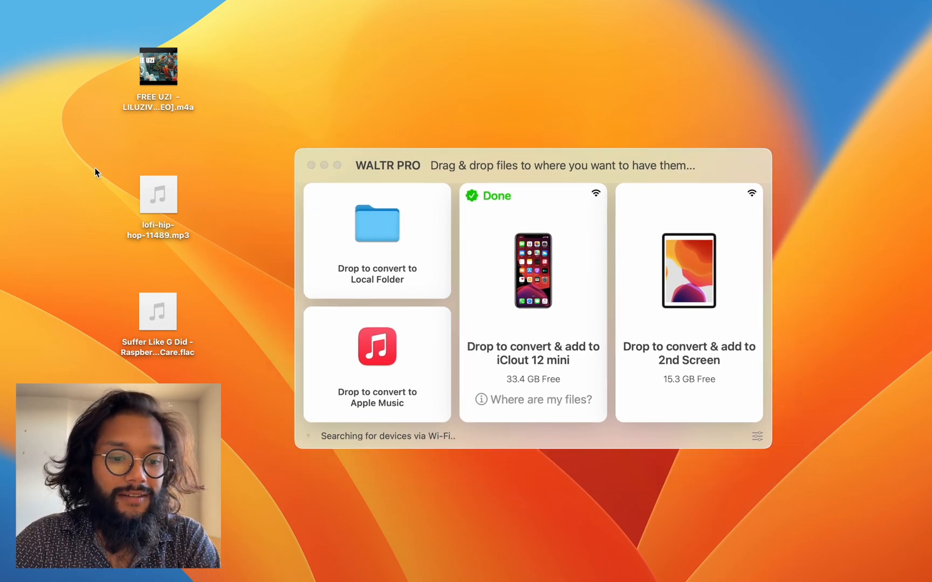
Share lofi-hip-hop-11489.mp3 from Finder to the nearby iPhone over AirDrop.
right_click(158, 194)
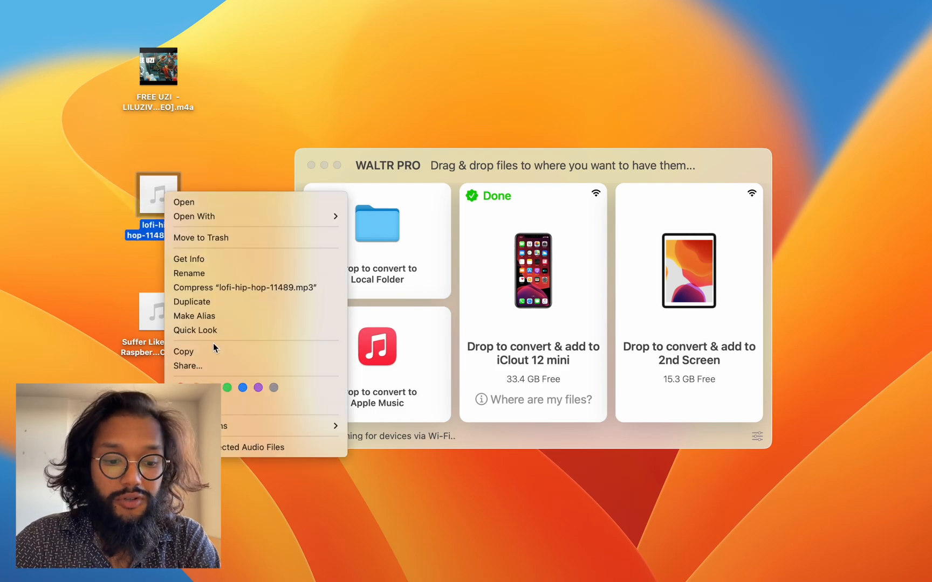
left_click(188, 366)
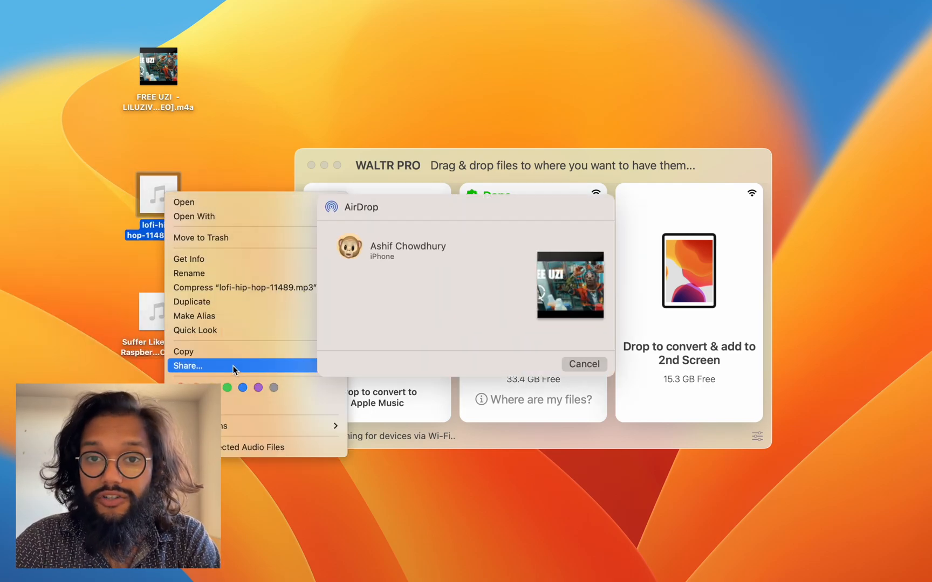
mouse_move(246, 88)
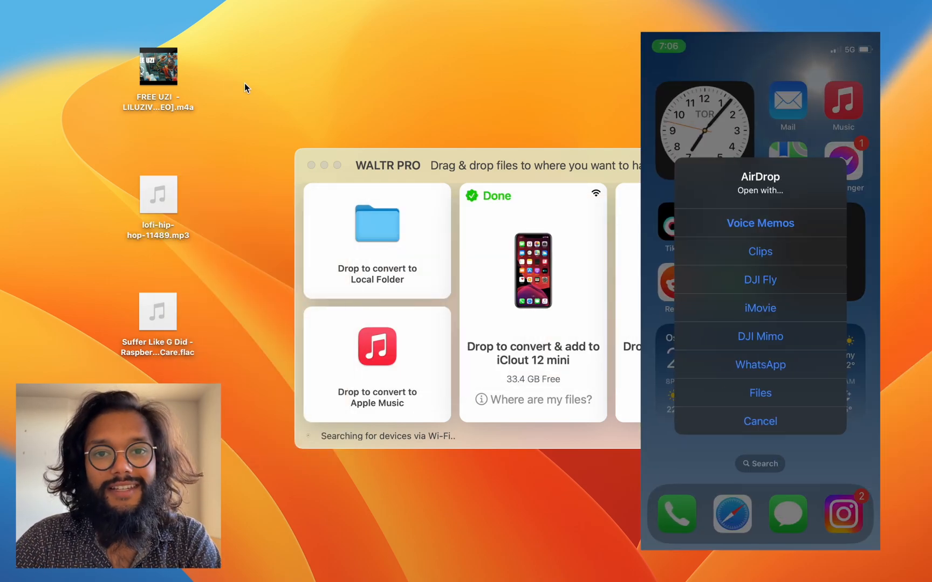
Transfer the desktop FLAC song to the iPhone 12 mini, then dismiss the mirrored iPhone screen.
left_click(157, 65)
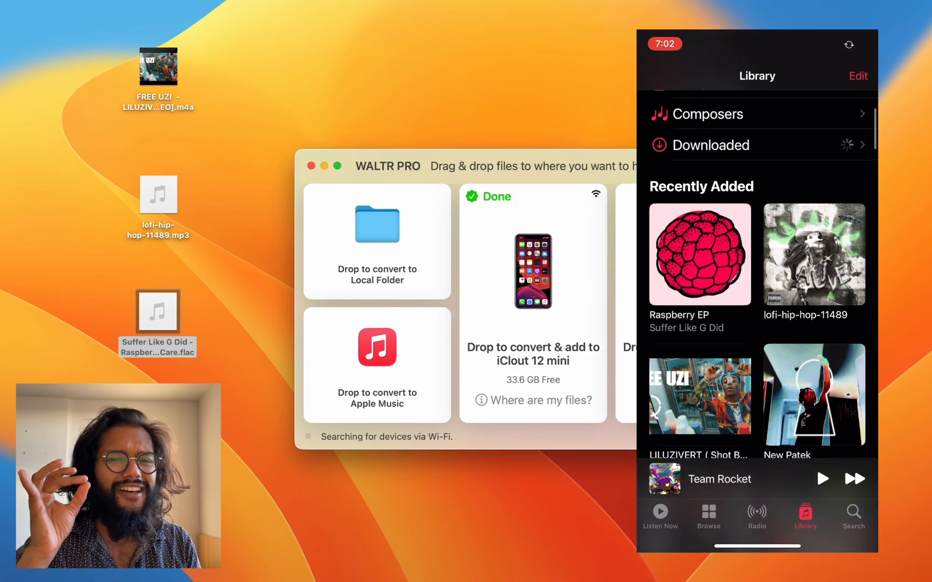
left_click(699, 254)
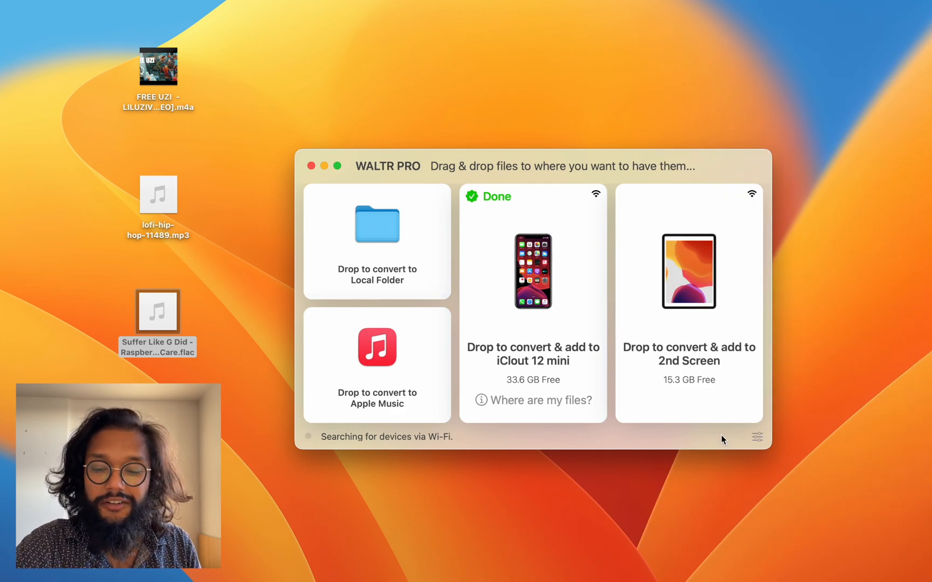
Open WALTR PRO's General preferences, where lossless-to-AAC conversion is off.
left_click(756, 437)
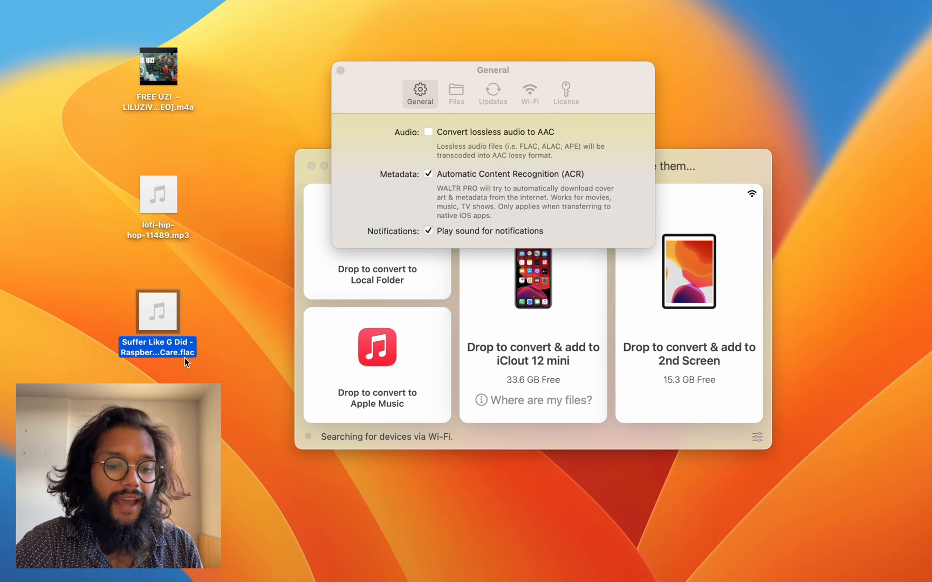
mouse_move(226, 391)
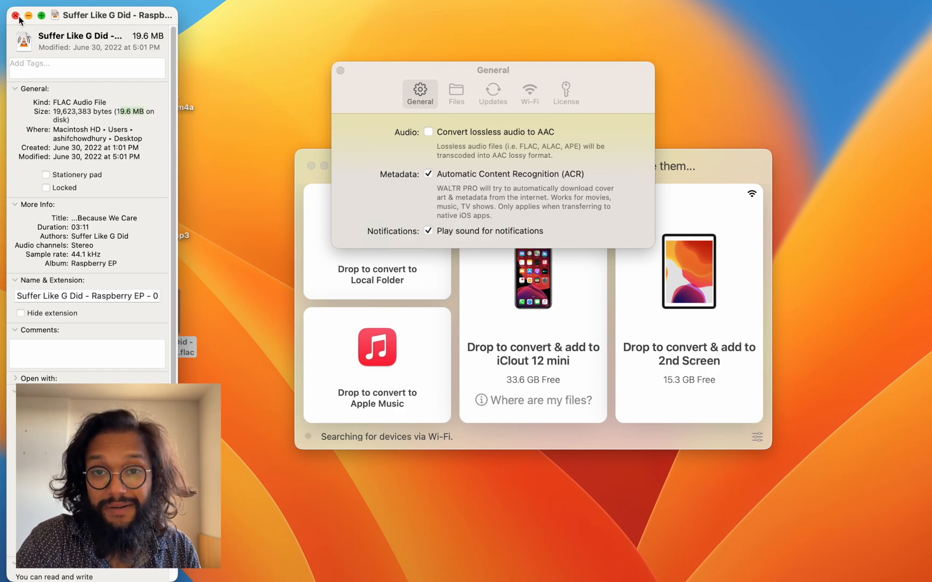
Close the FLAC and m4a info windows, turn lossless-to-AAC conversion off, and close preferences.
left_click(13, 16)
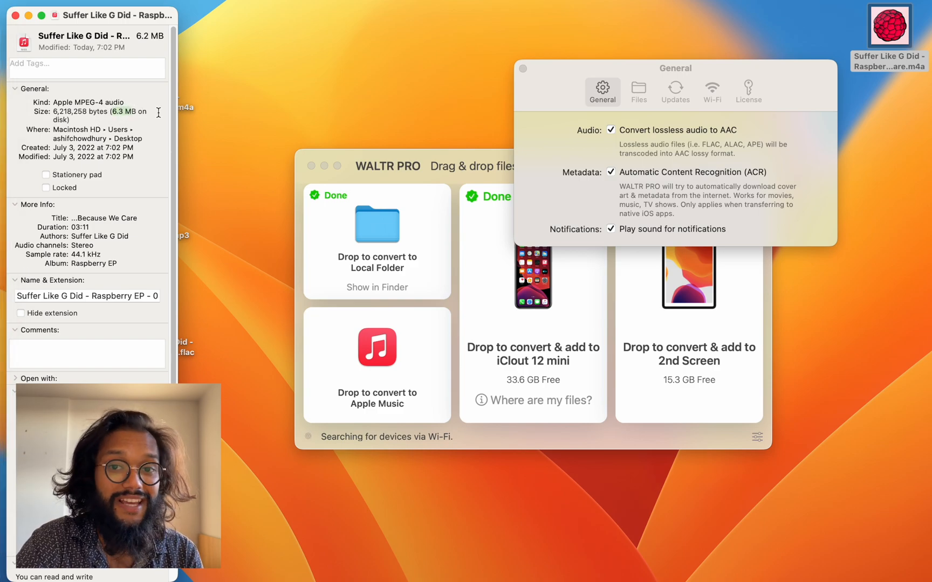
left_click(16, 16)
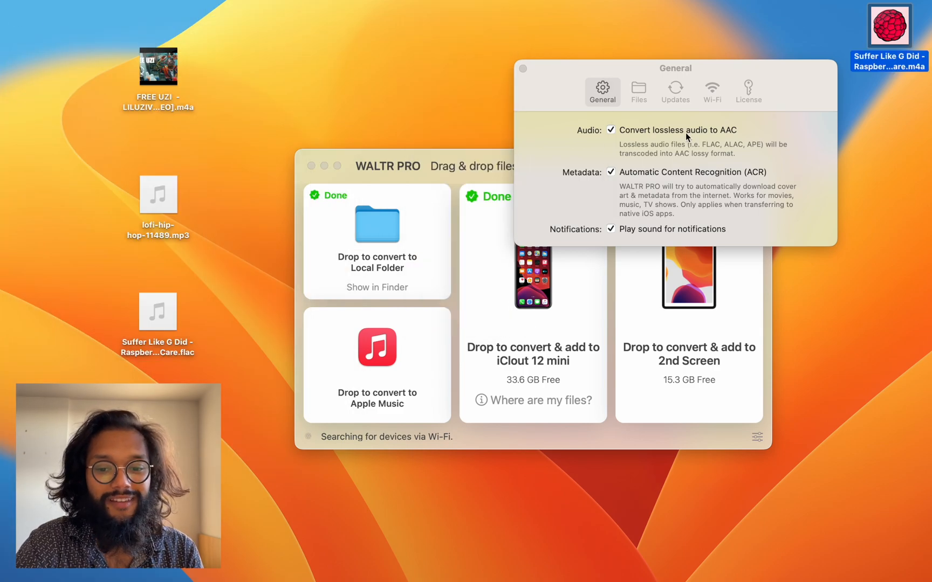
left_click(610, 130)
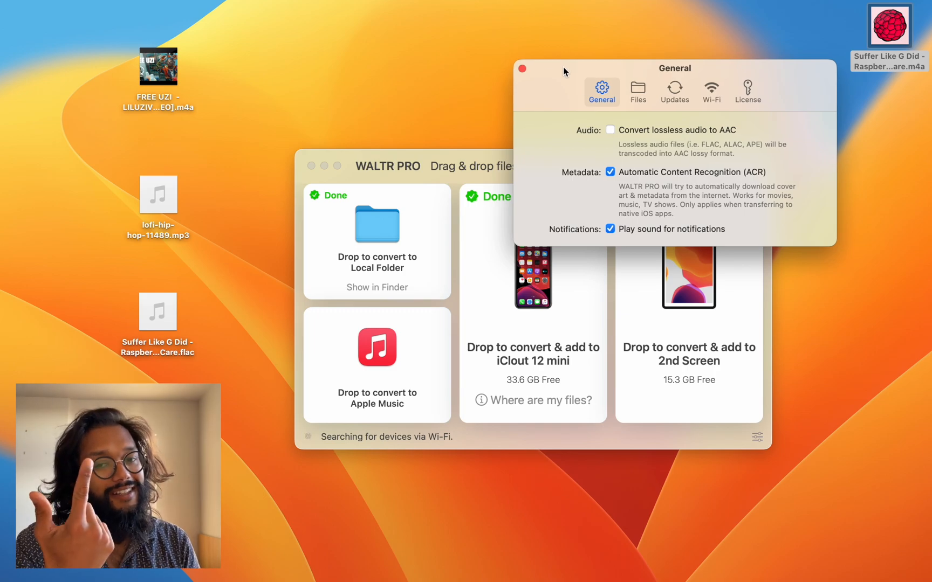
left_click(522, 68)
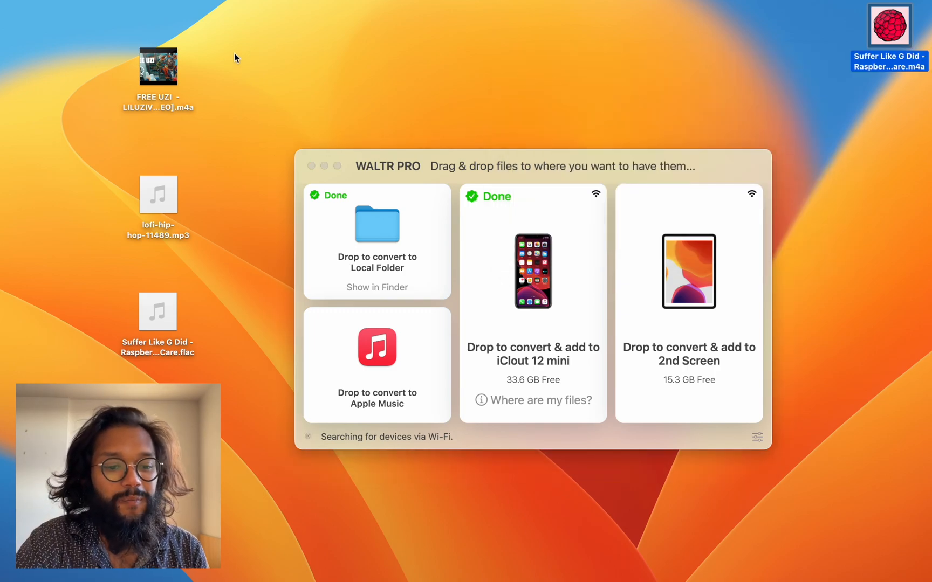
left_click_drag(158, 194, 377, 356)
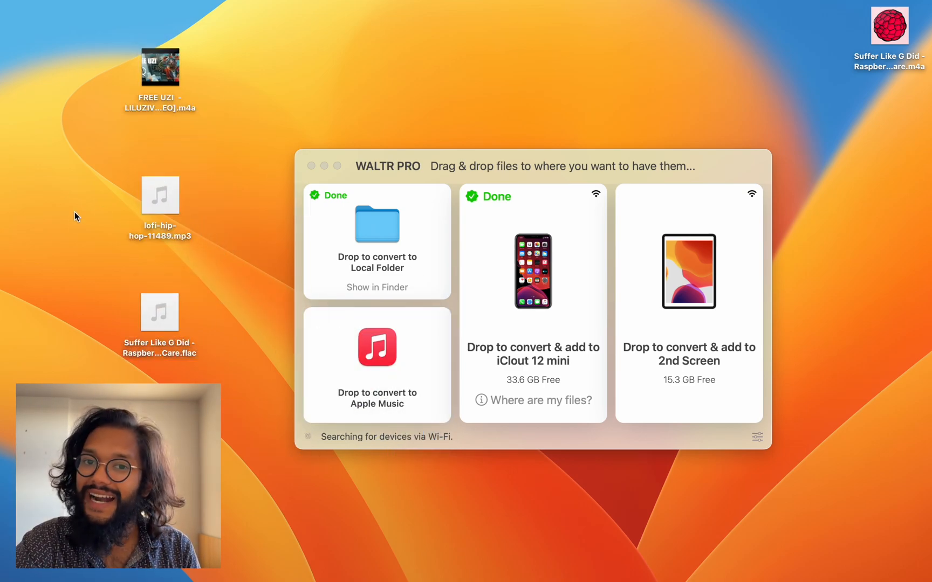
mouse_move(33, 322)
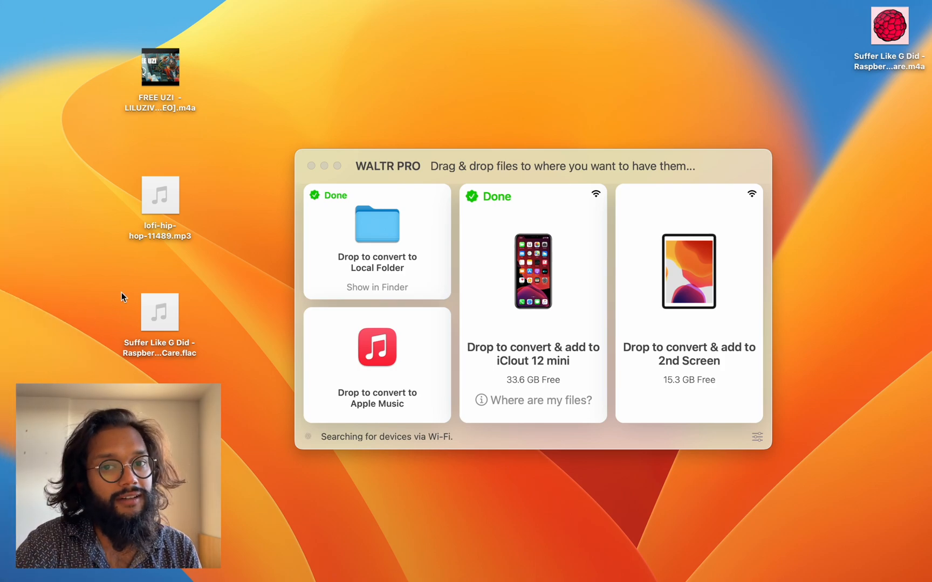
mouse_move(342, 116)
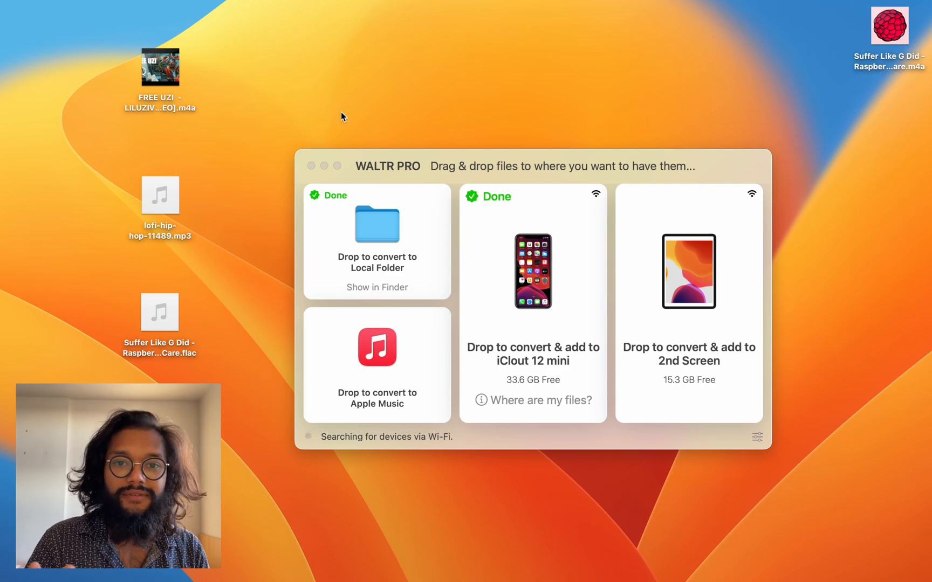
mouse_move(3, 155)
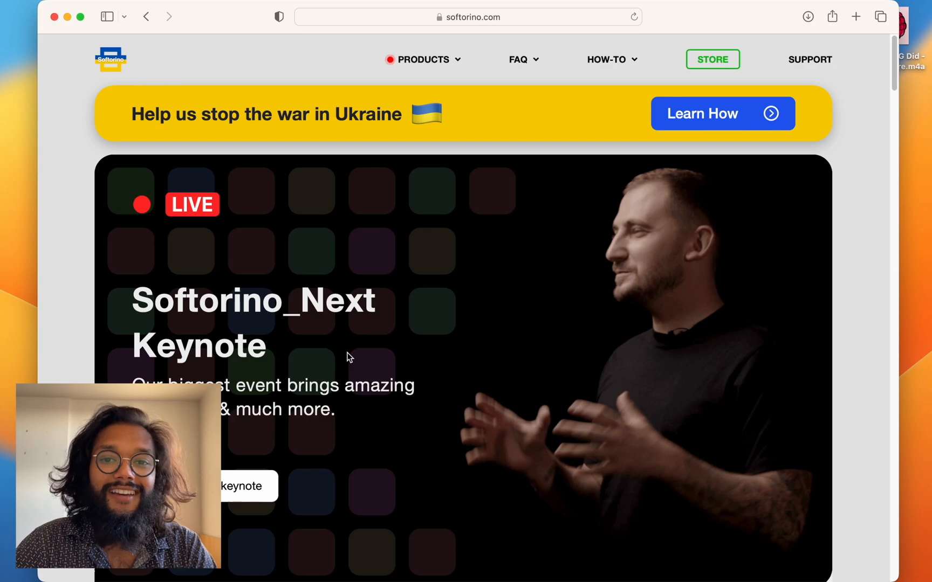
mouse_move(407, 113)
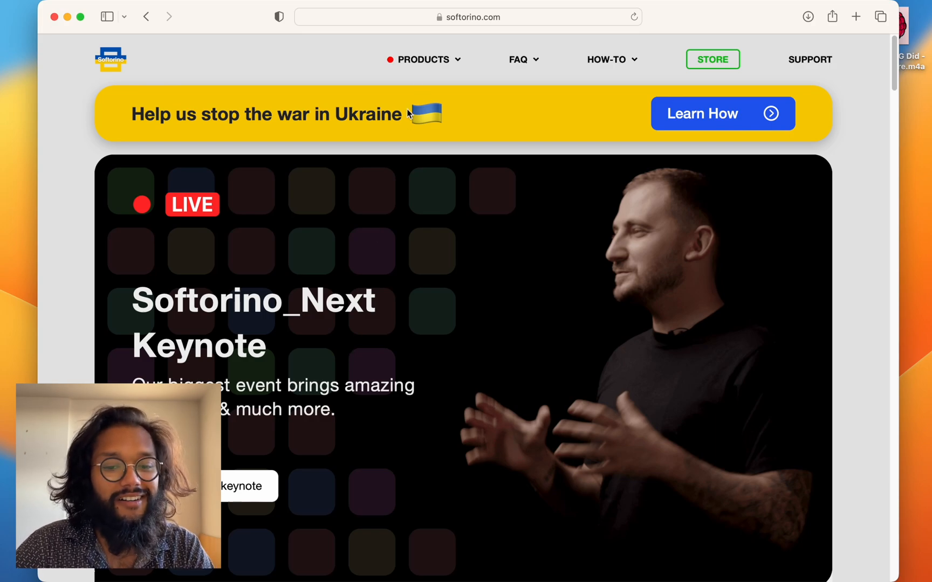
Browse the WALTR PRO homepage and PRODUCTS menu, then open the Universal License page.
left_click(423, 60)
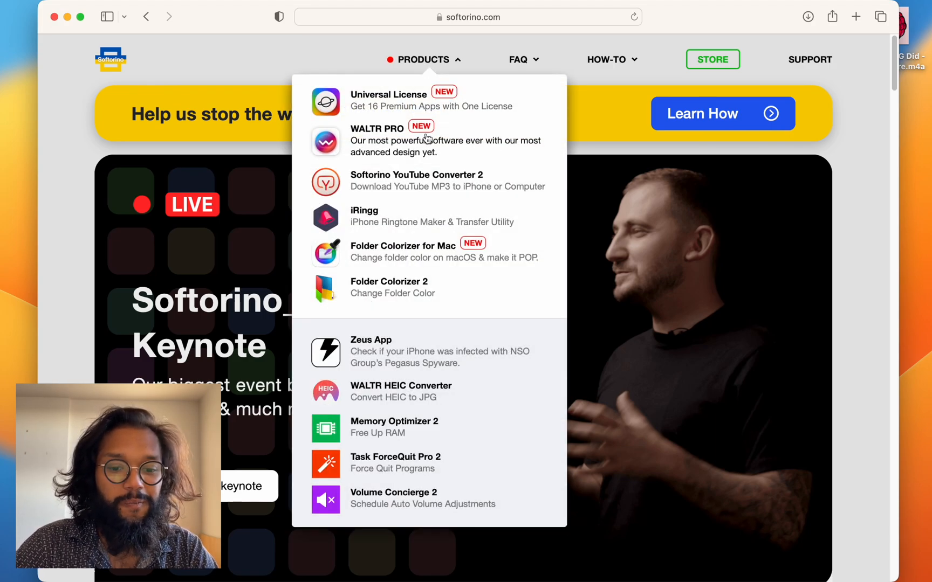
left_click(377, 129)
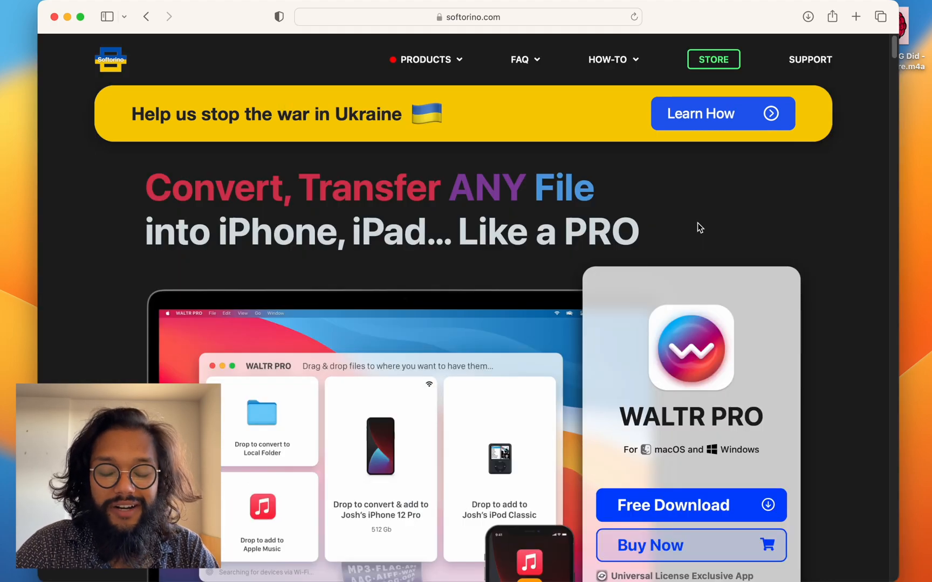
scroll("down", 3)
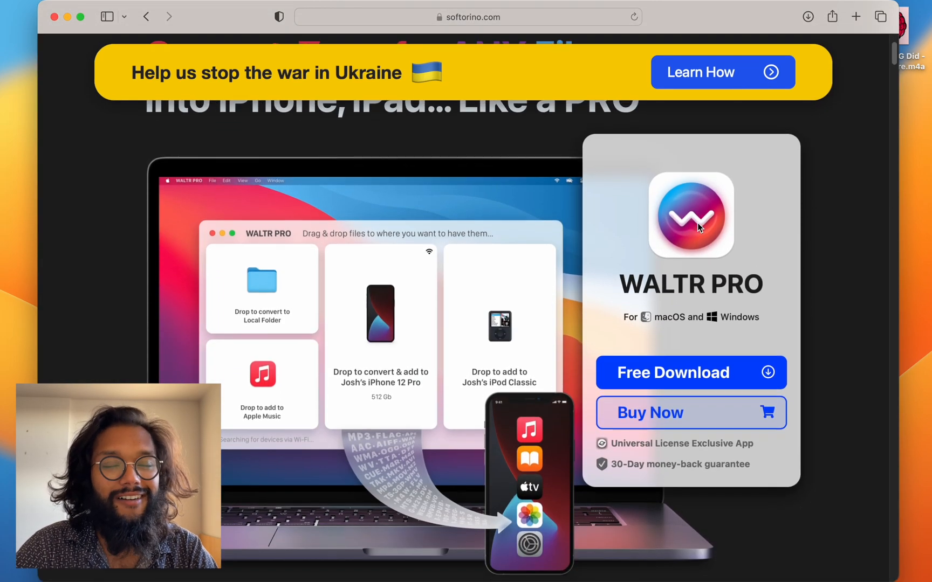
scroll("down", 3)
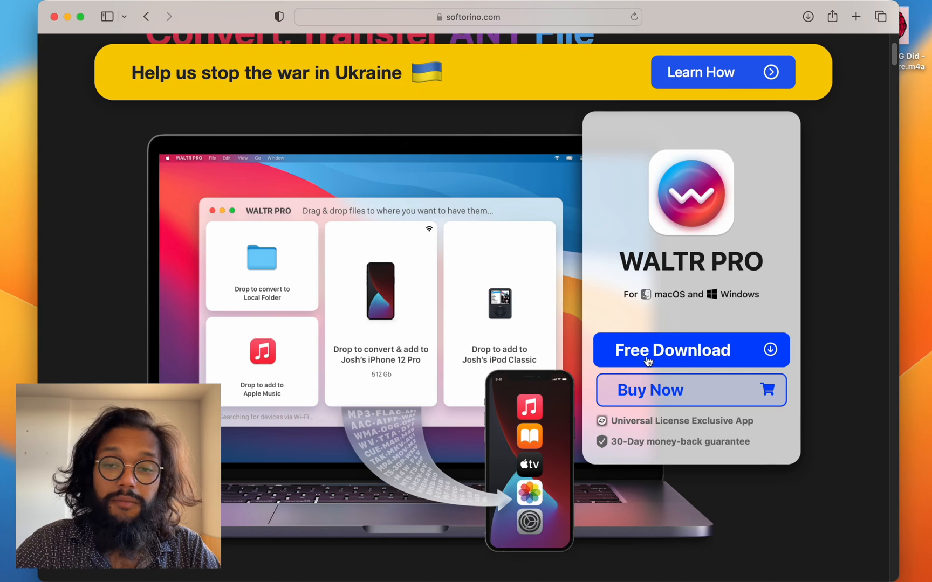
mouse_move(609, 349)
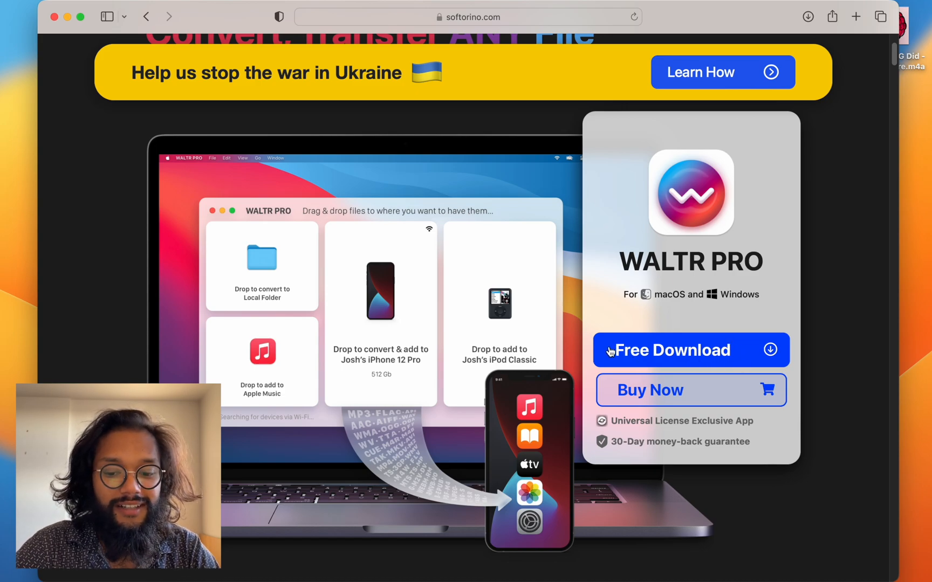
scroll("down", 3)
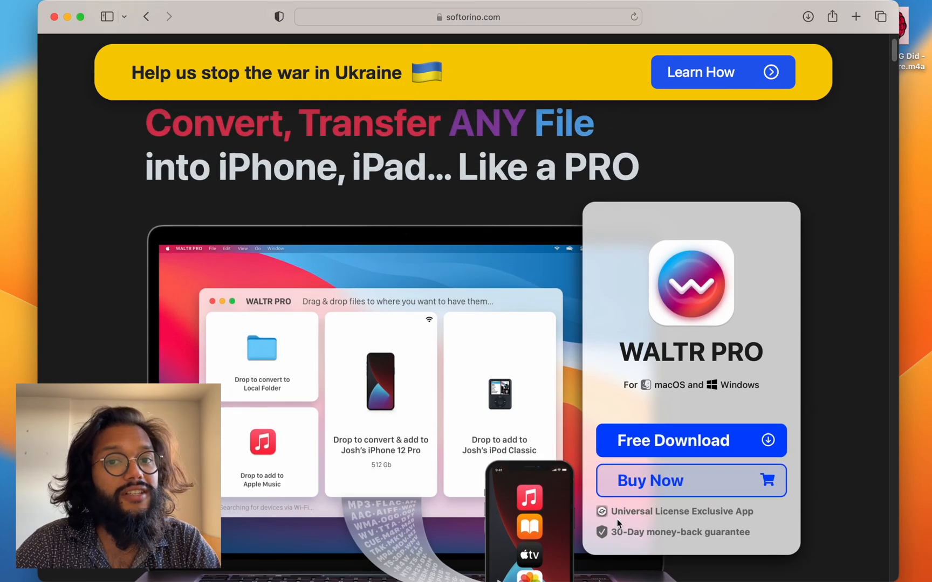
mouse_move(579, 361)
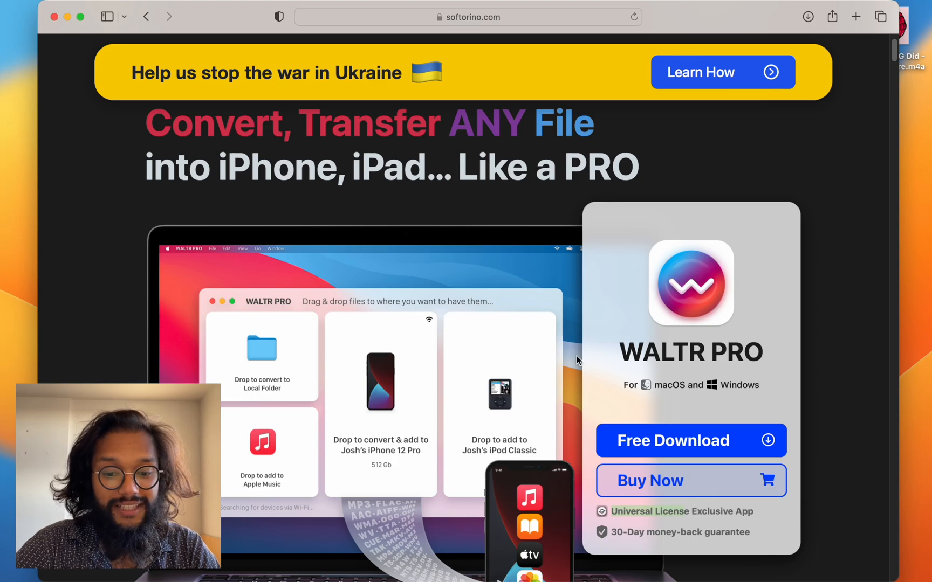
left_click(425, 59)
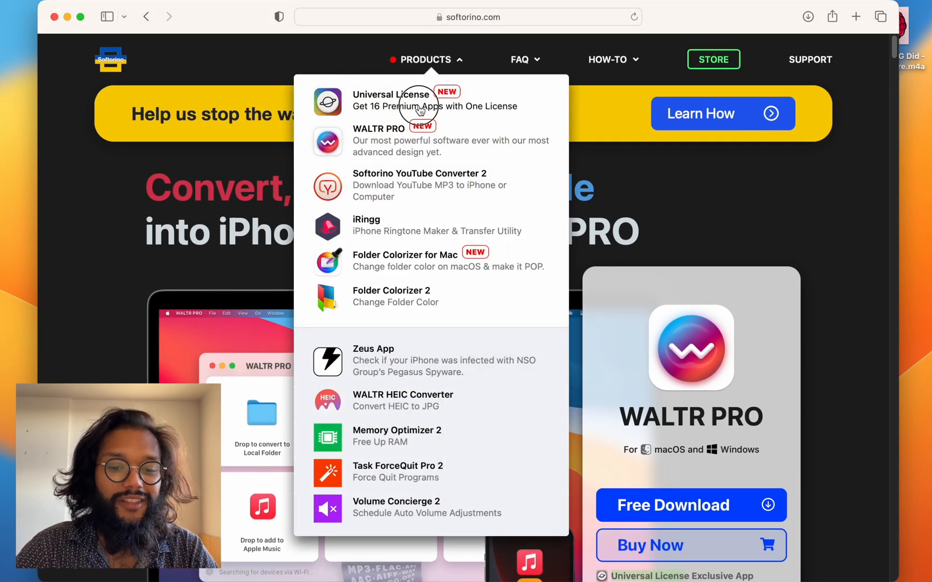
left_click(392, 99)
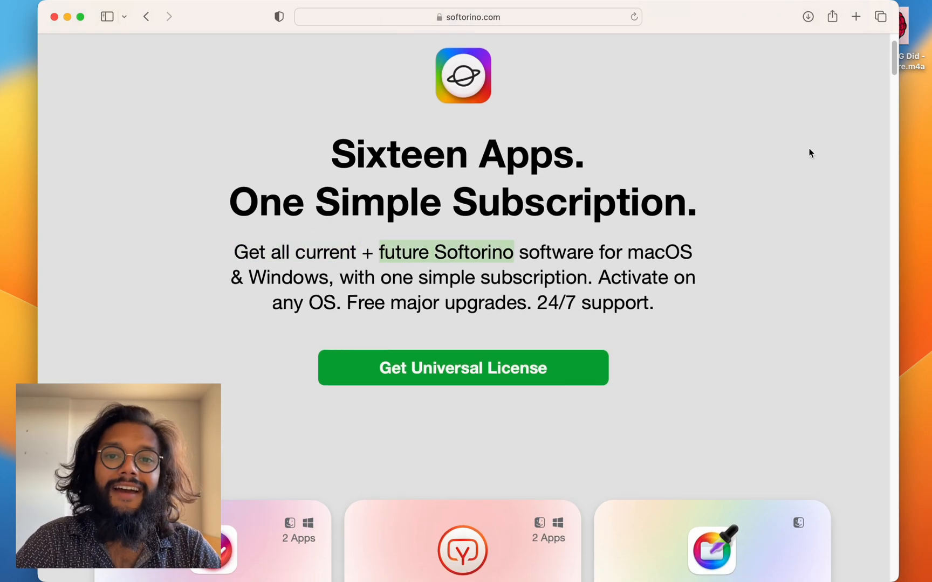
Scroll through the Universal License app cards down to altTunes, then back up.
scroll("down", 3)
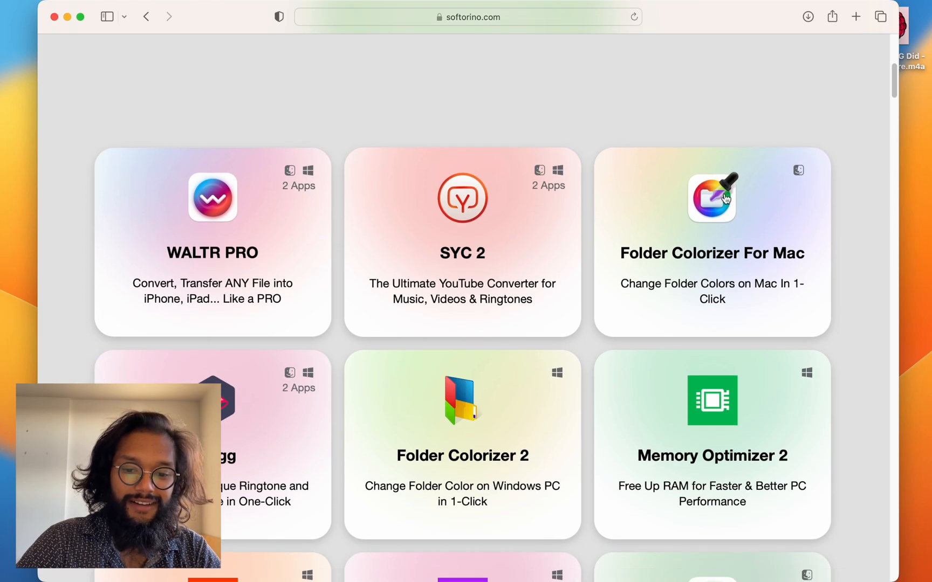
mouse_move(232, 17)
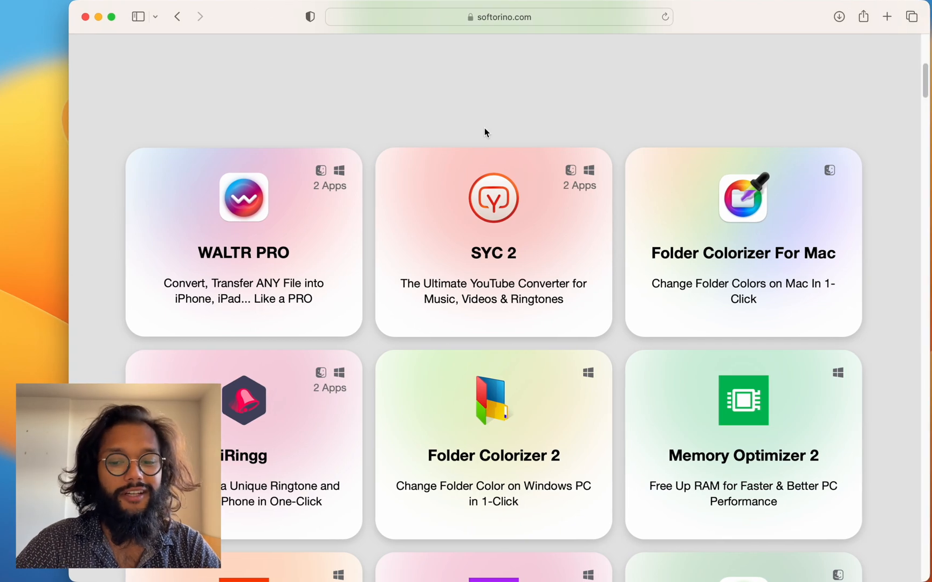
scroll("down", 3)
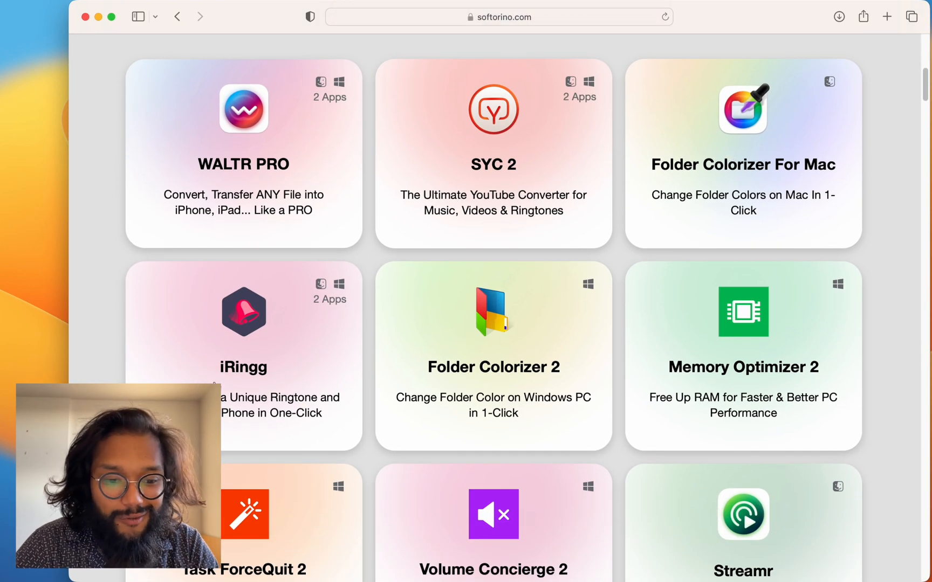
scroll("down", 3)
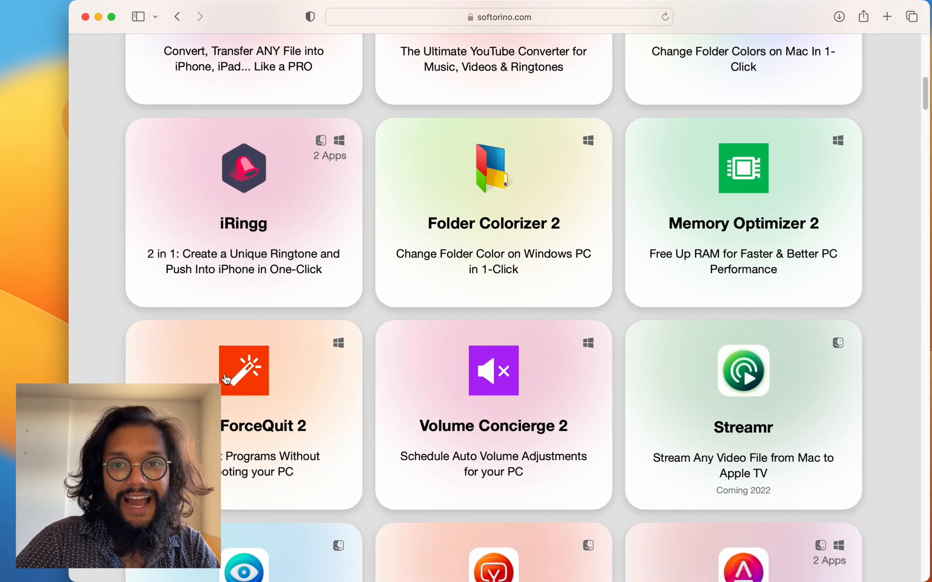
mouse_move(594, 366)
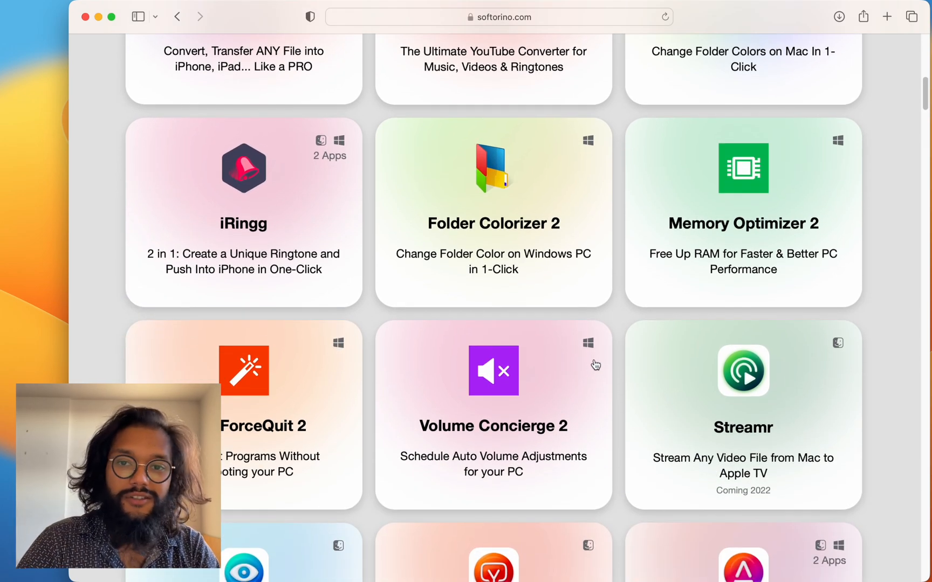
scroll("down", 3)
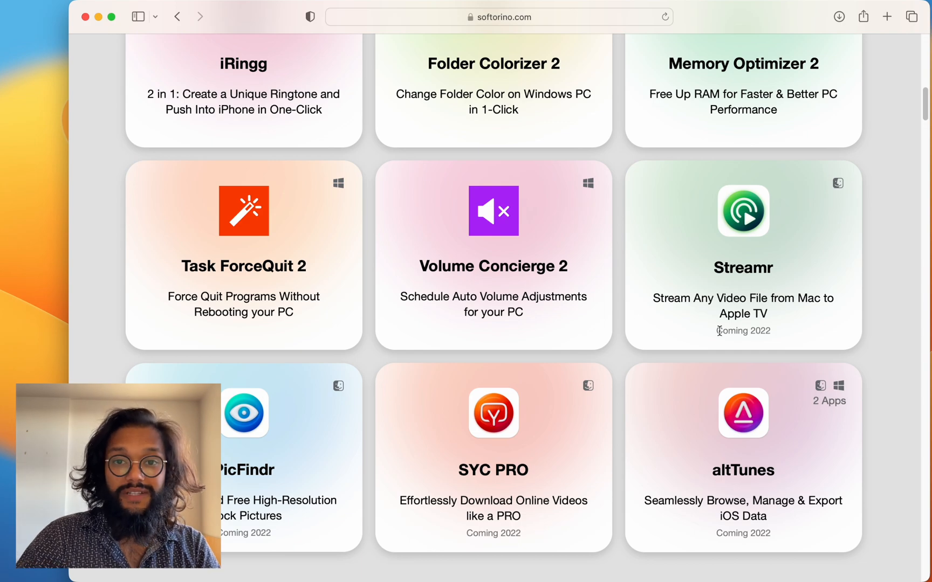
scroll("down", 3)
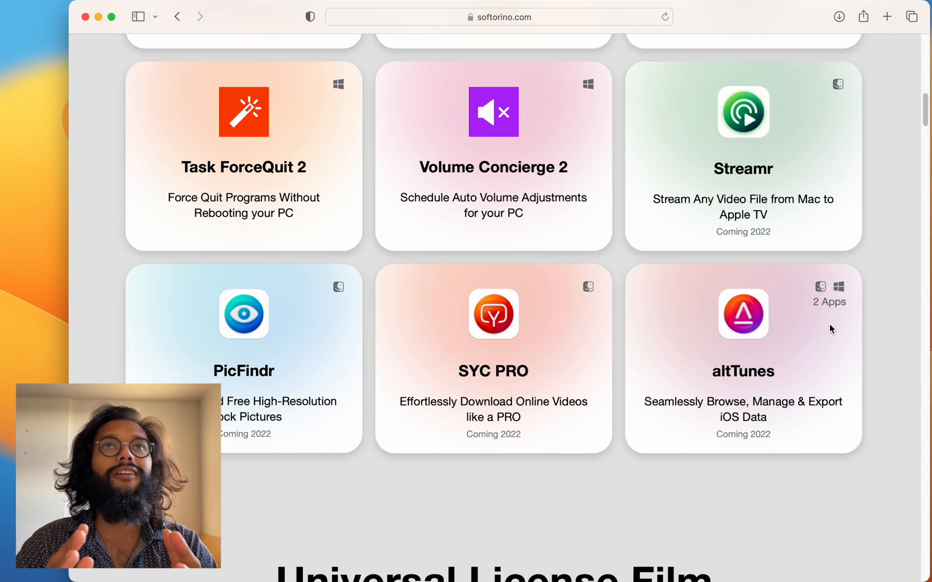
scroll("up", 3)
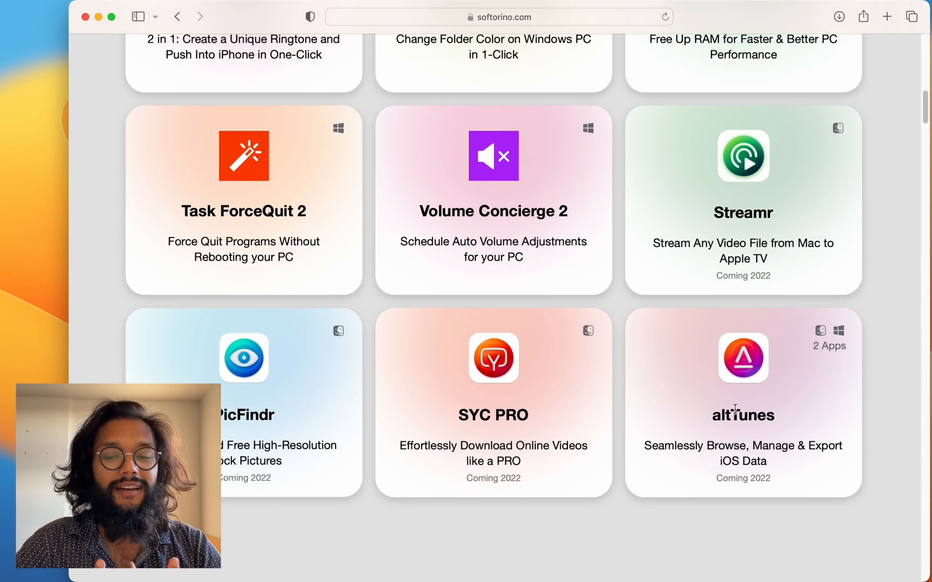
mouse_move(557, 419)
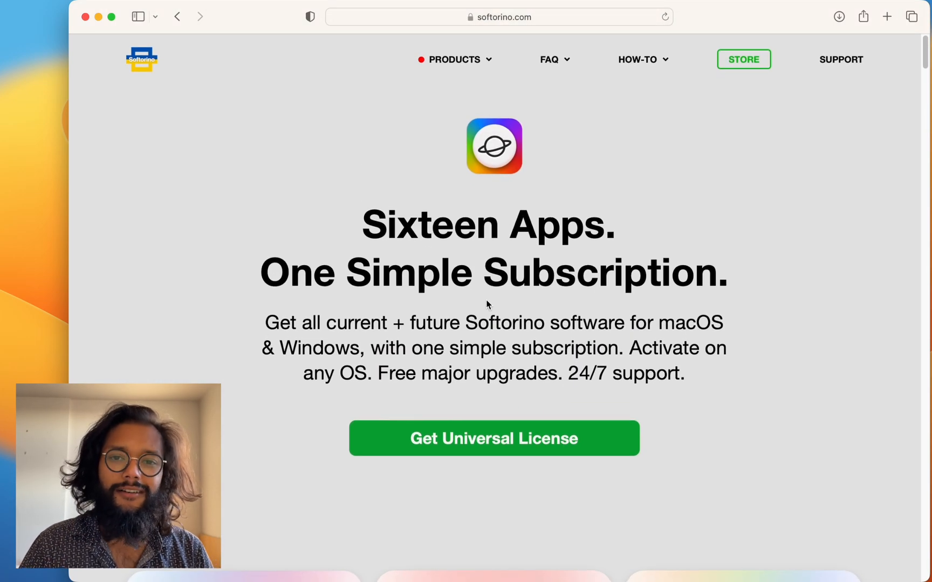
Go back to the Softorino homepage using the top-left Softorino logo.
left_click(141, 59)
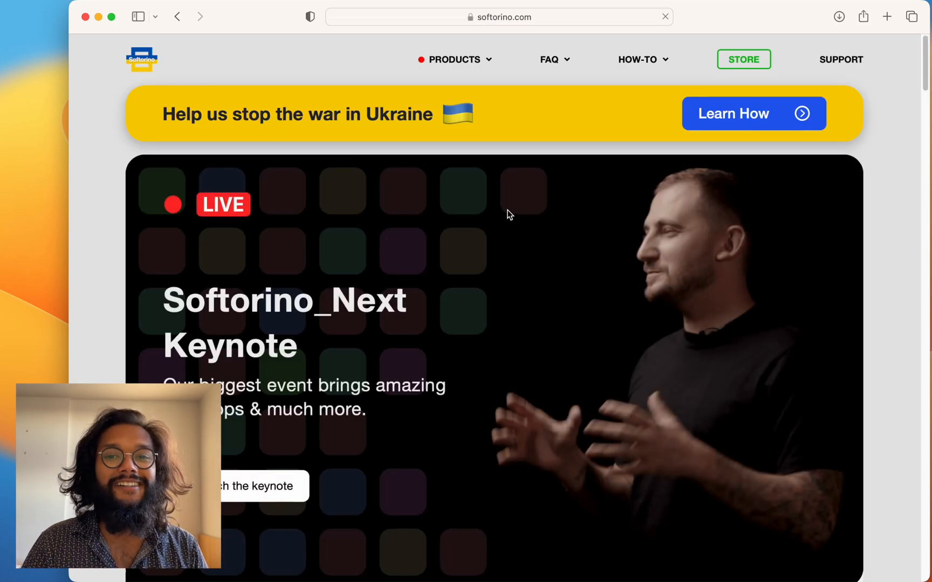
mouse_move(433, 241)
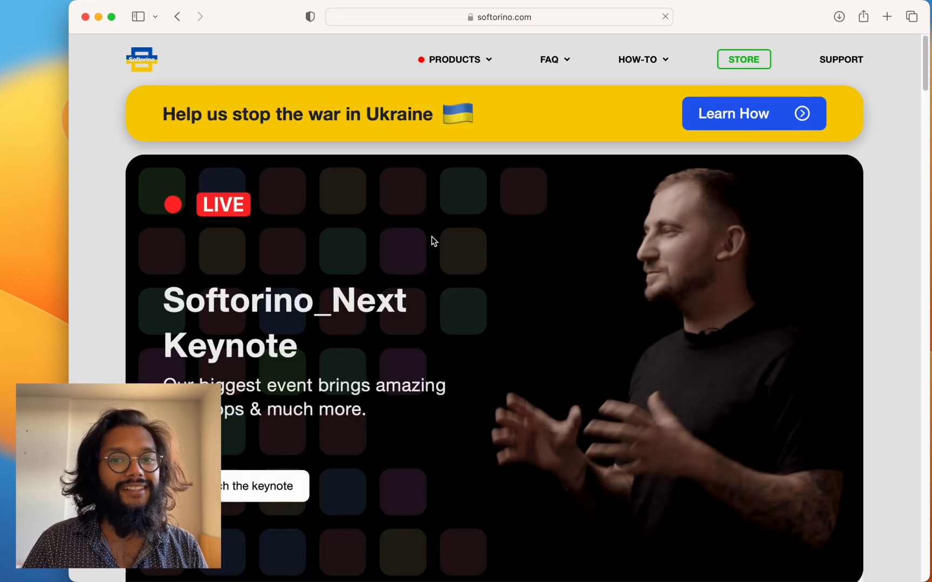
mouse_move(588, 220)
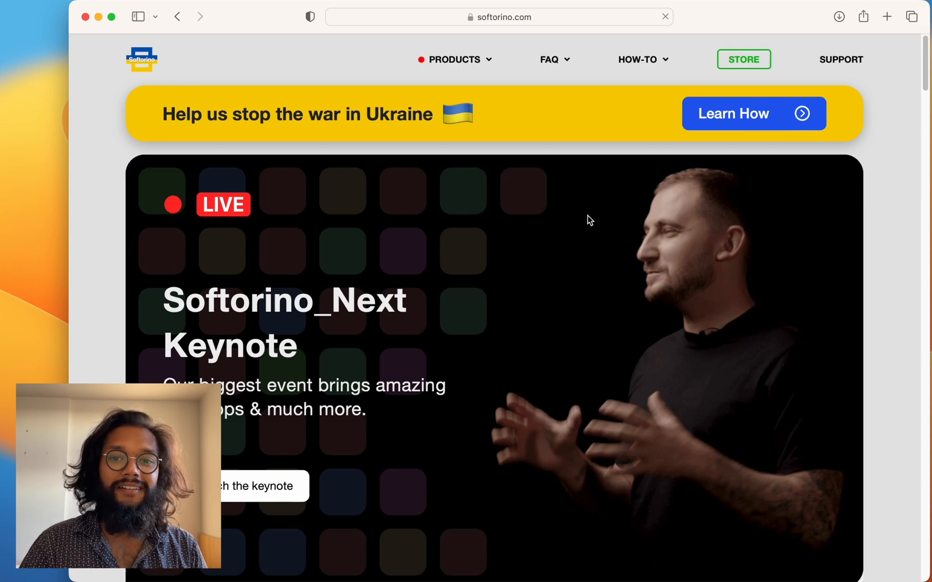